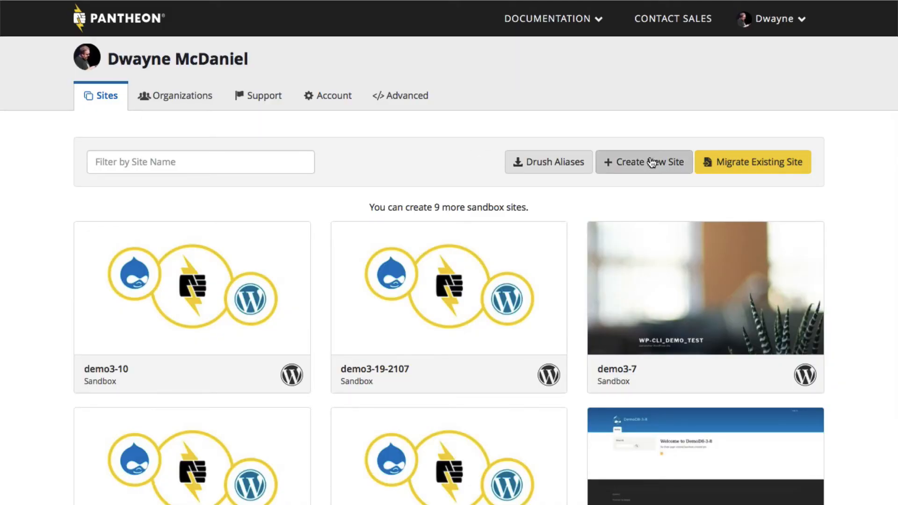
# - Create a new site named marbles_marketing with no organization and continue to site type
pyautogui.click(644, 162)
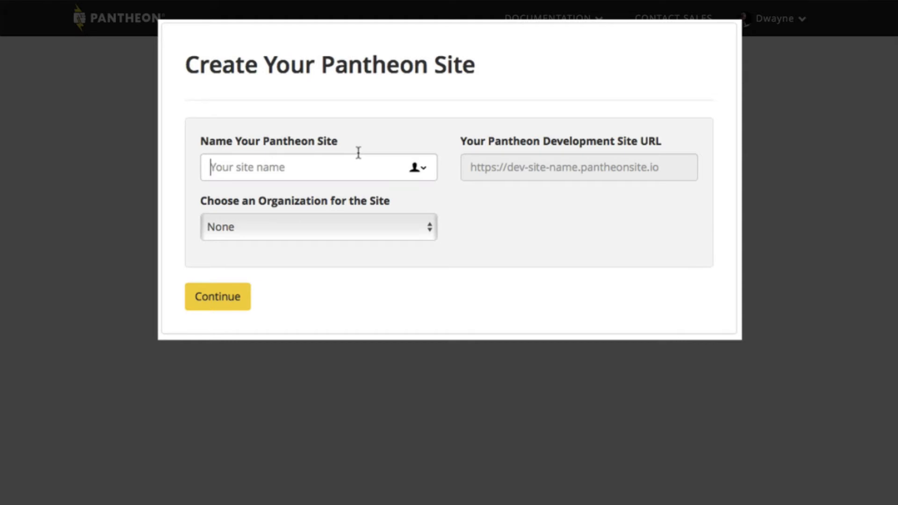
pyautogui.write('marbles_marketing')
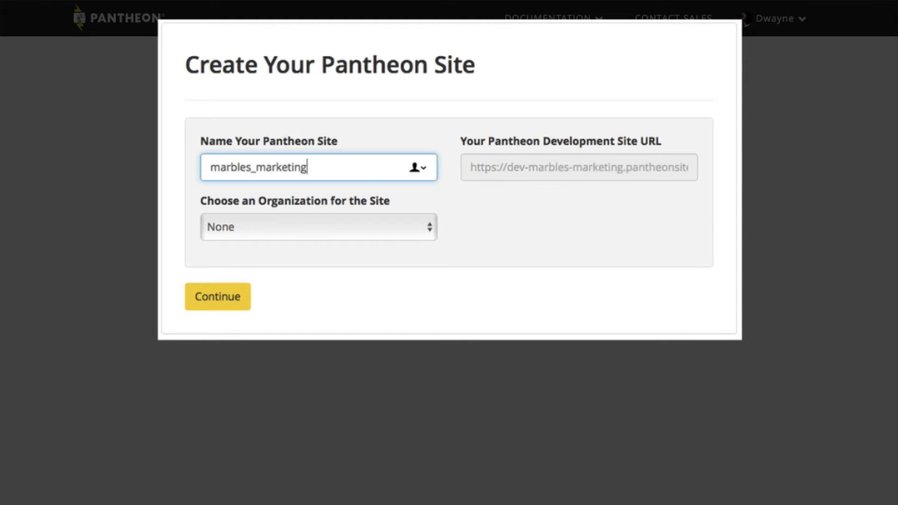
pyautogui.click(217, 296)
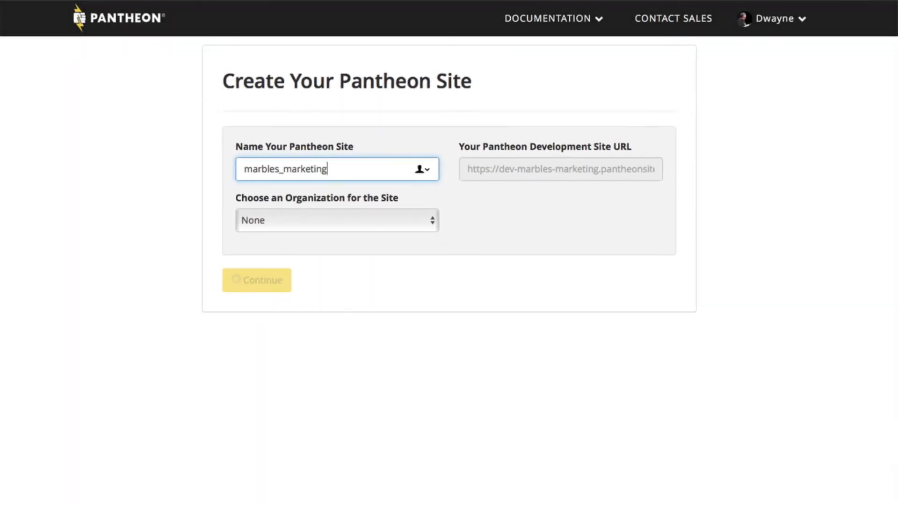
pyautogui.click(256, 280)
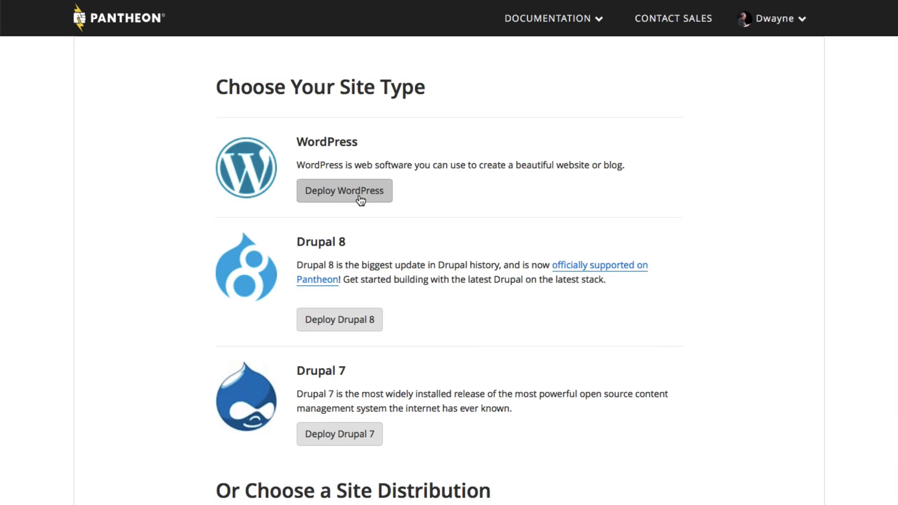
# - Deploy WordPress as the software for the new site
pyautogui.scroll(-3)
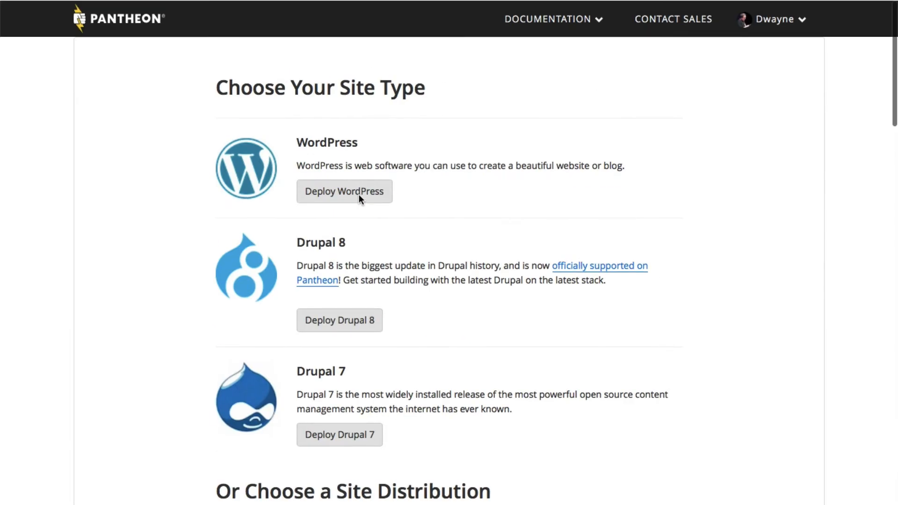
pyautogui.click(344, 191)
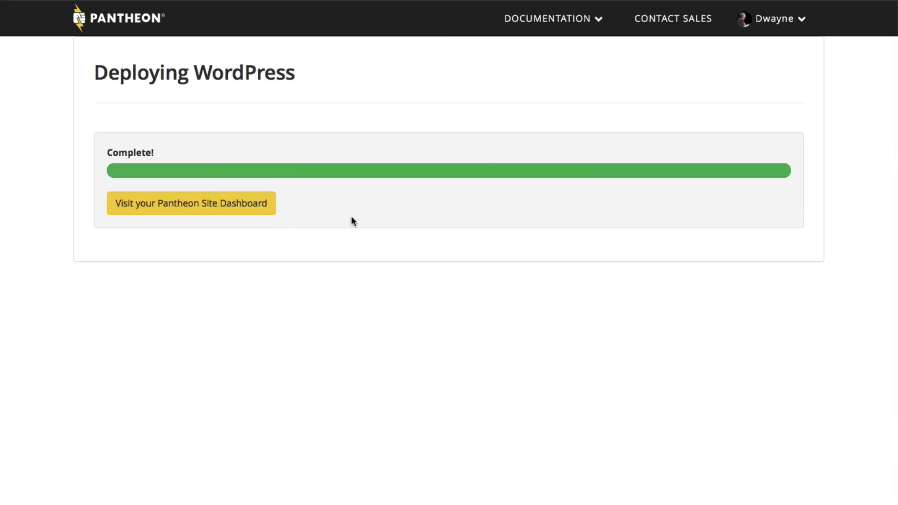
# - After deployment finishes, go to the Pantheon site dashboard
pyautogui.click(191, 203)
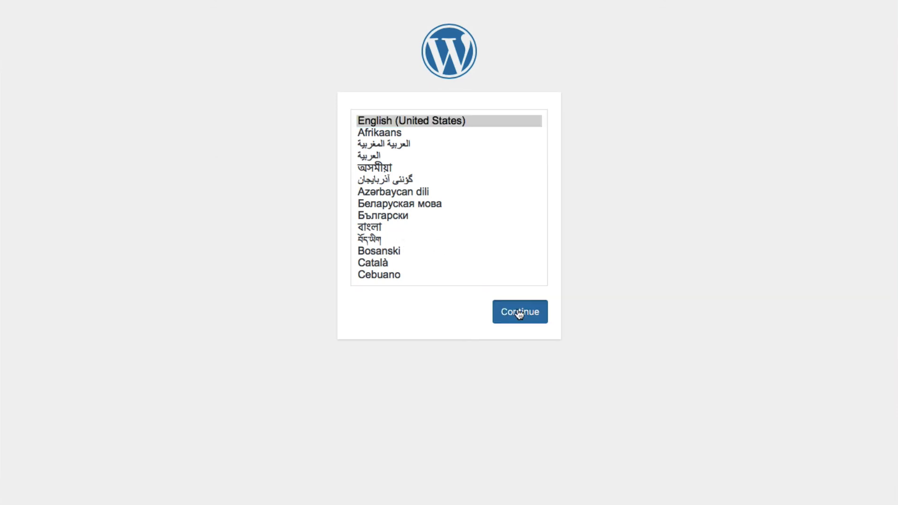
# - Continue the WordPress install in English (United States) and start on the Username field
pyautogui.click(519, 311)
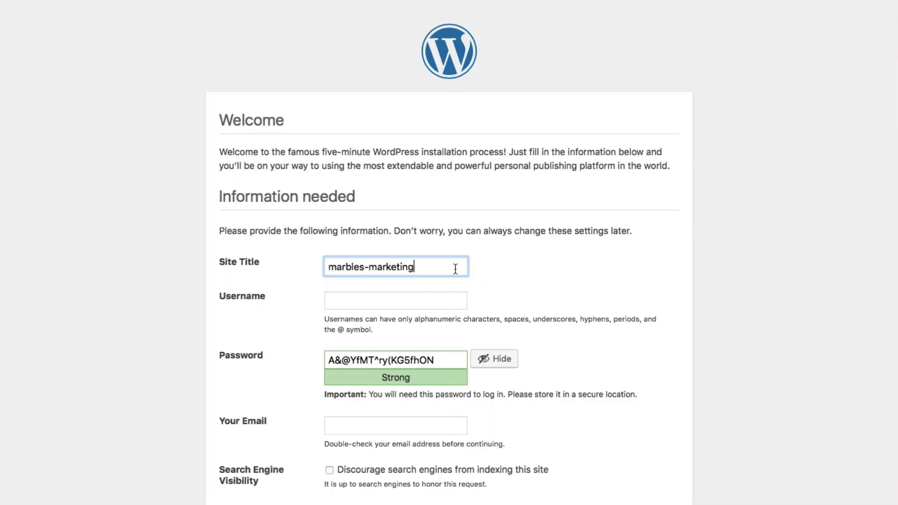
pyautogui.click(395, 300)
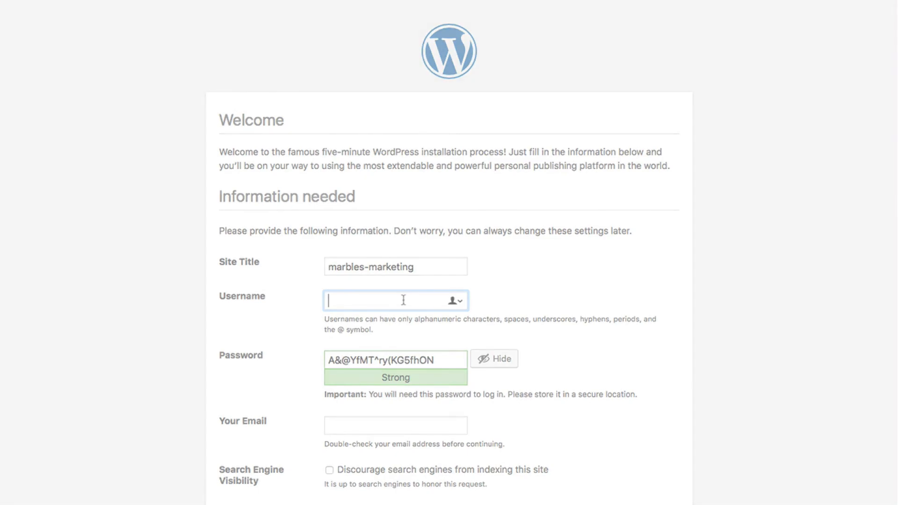